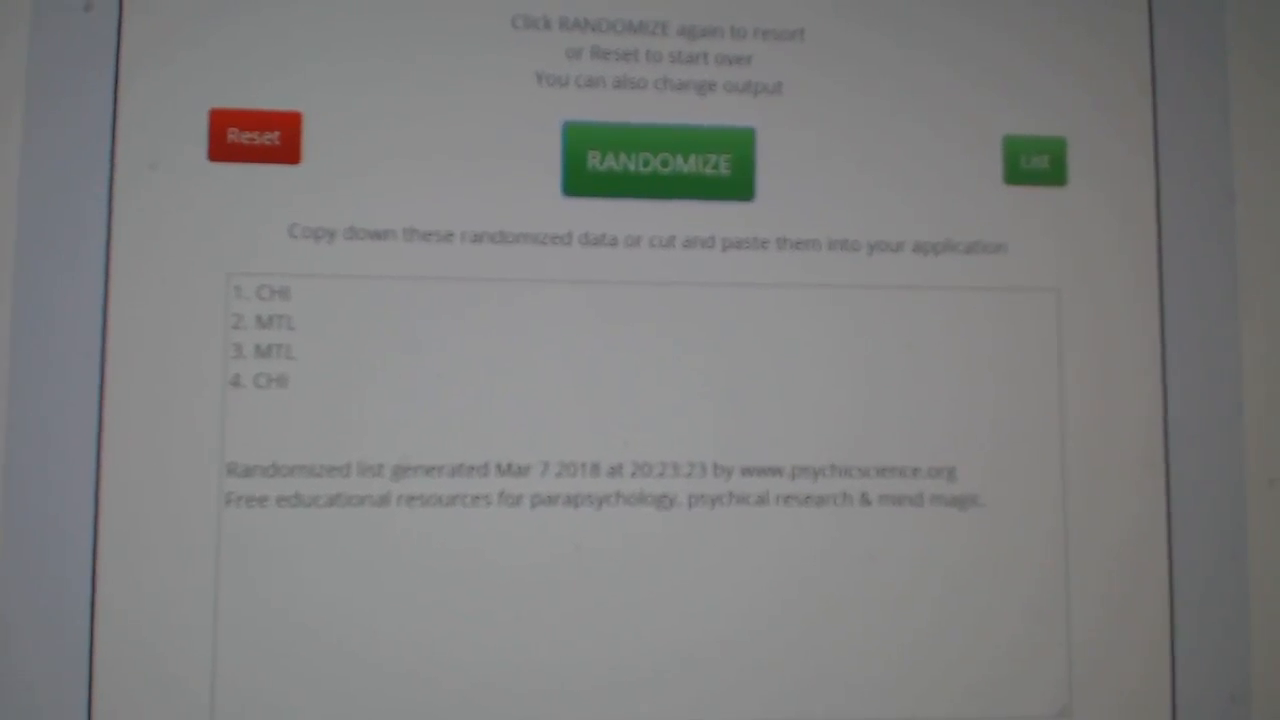
Reshuffle the CHI/MTL list twice to decide its order
{"action": "left_click", "coordinate": [660, 164]}
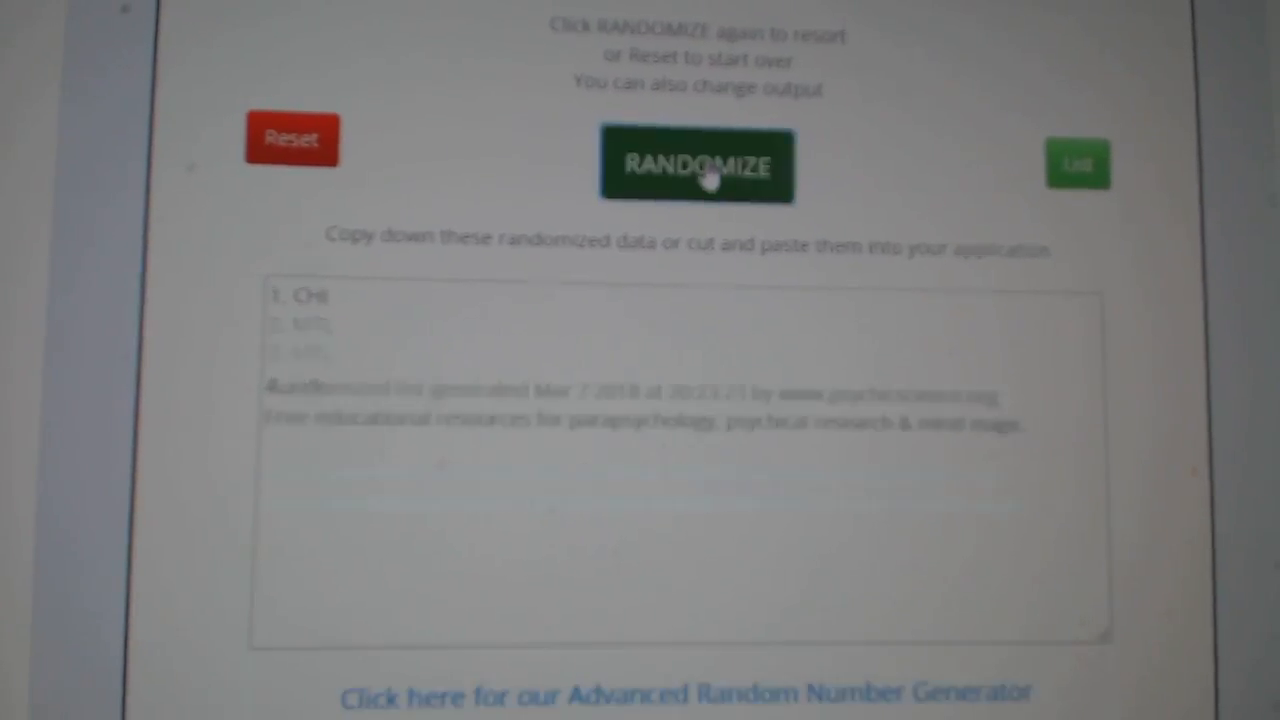
{"action": "left_click", "coordinate": [696, 166]}
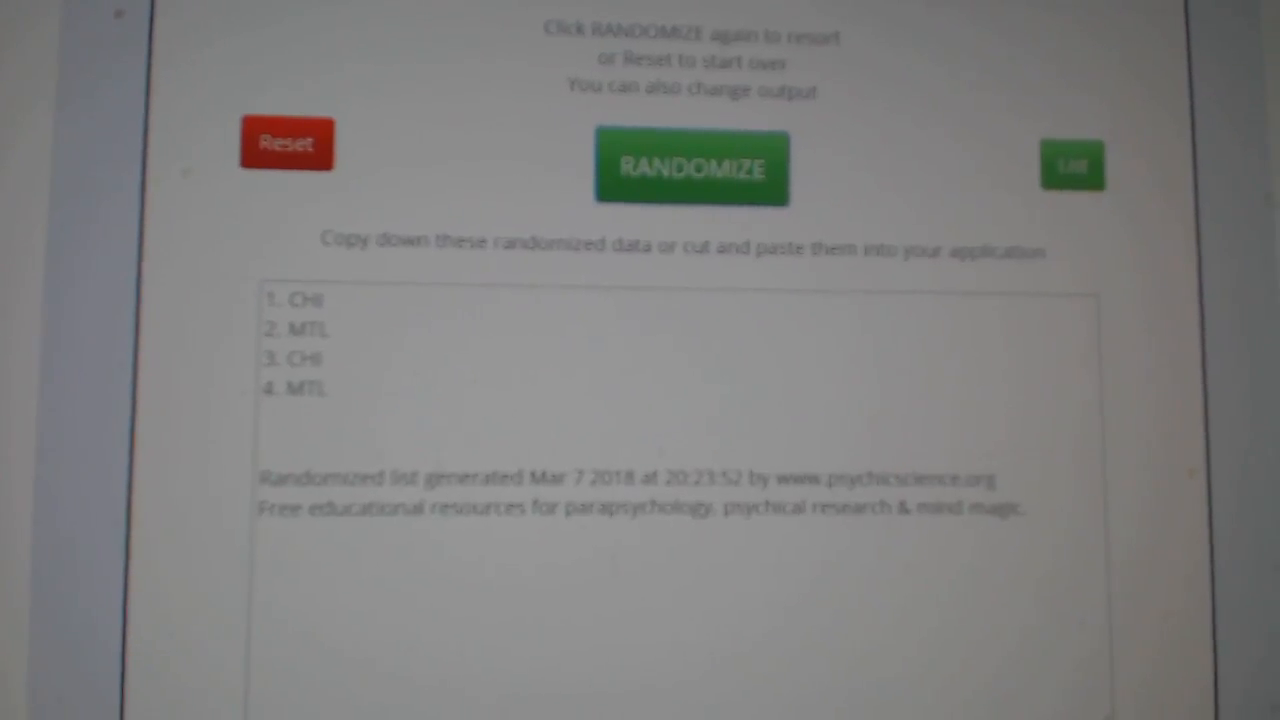
Reshuffle the TBL/NYR list repeatedly, ending with TBL, NYR, TBL, NYR
{"action": "left_click", "coordinate": [692, 168]}
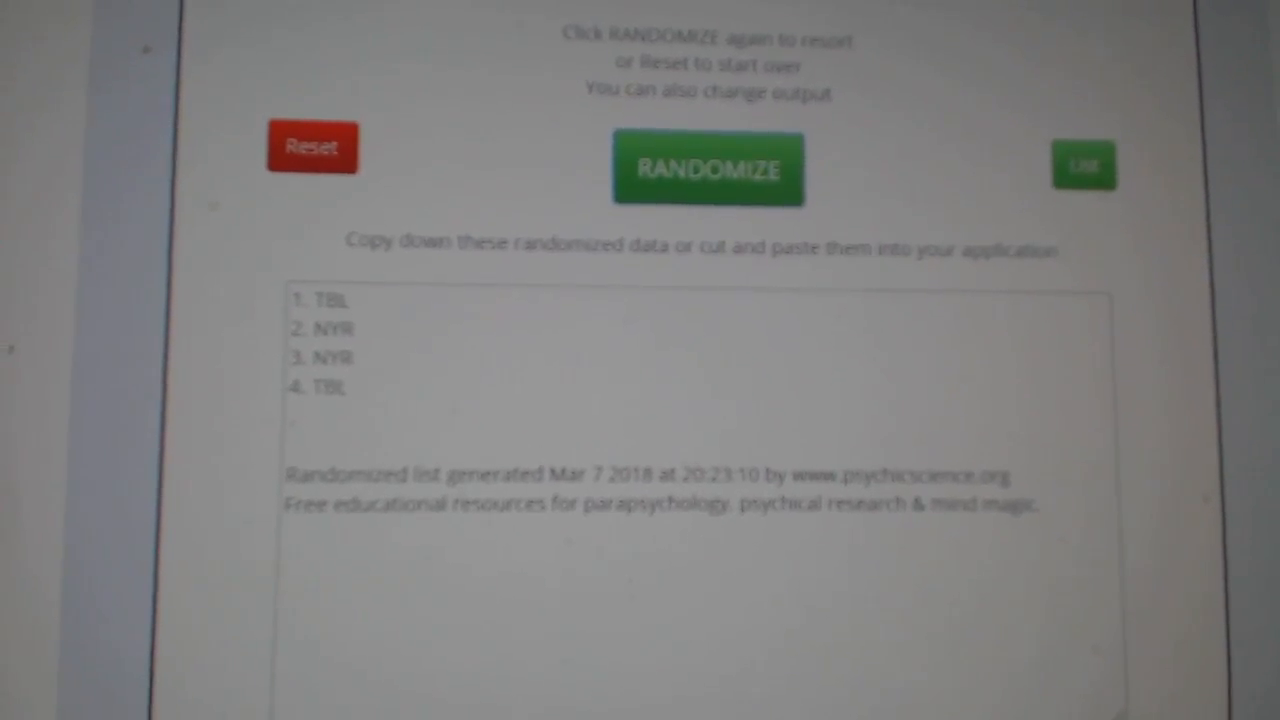
{"action": "left_click", "coordinate": [708, 168]}
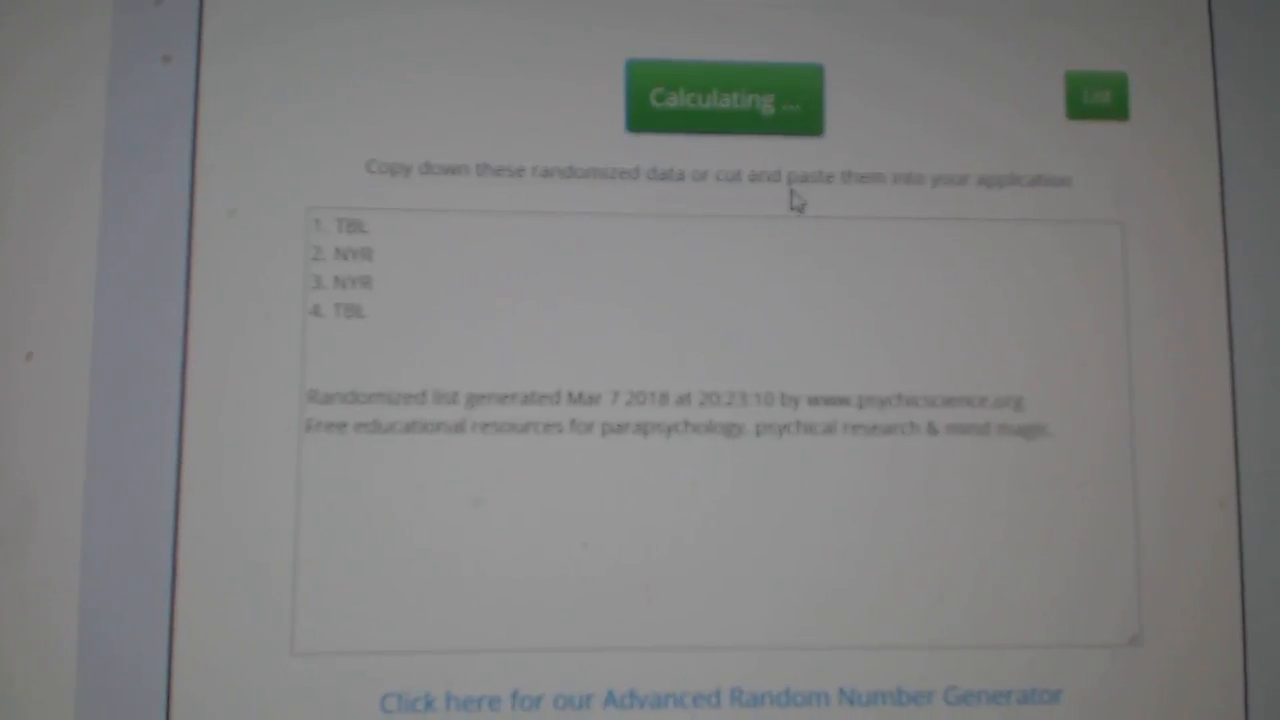
{"action": "left_click", "coordinate": [722, 100]}
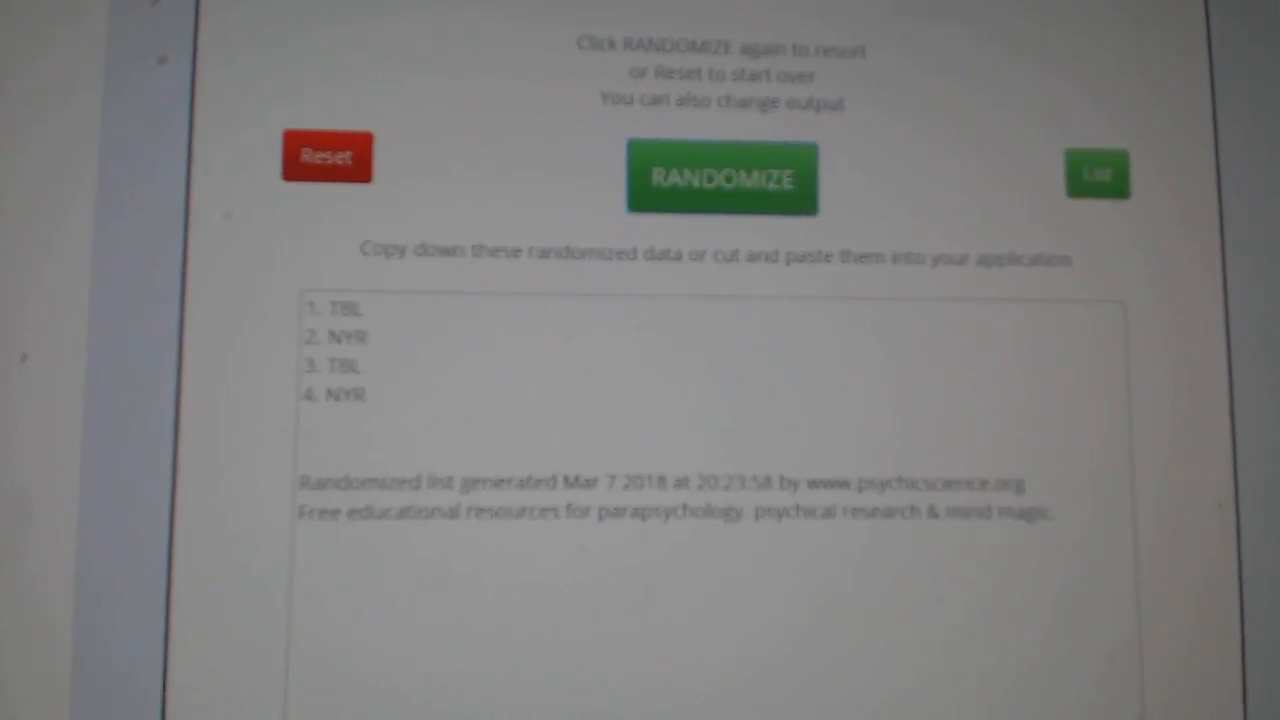
{"action": "left_click", "coordinate": [720, 178]}
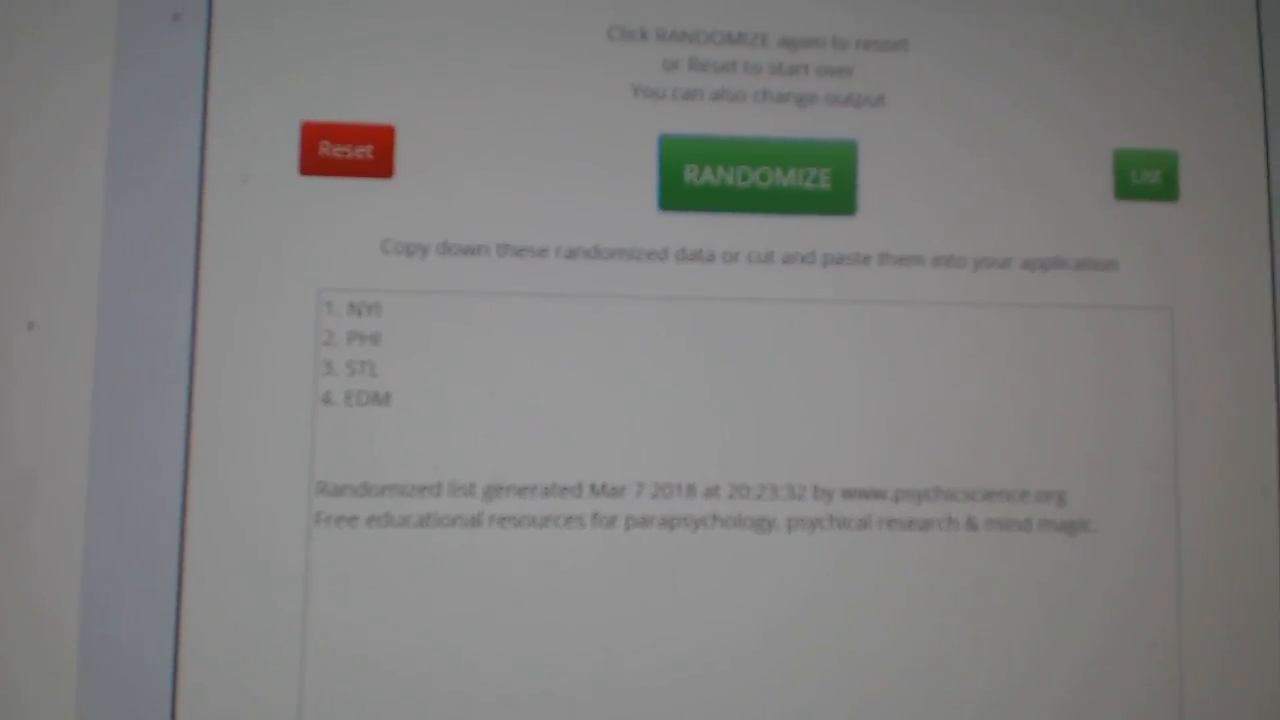
Reshuffle the four-team list three times so it reads STL, NYI, EDM, PHI
{"action": "left_click", "coordinate": [756, 176]}
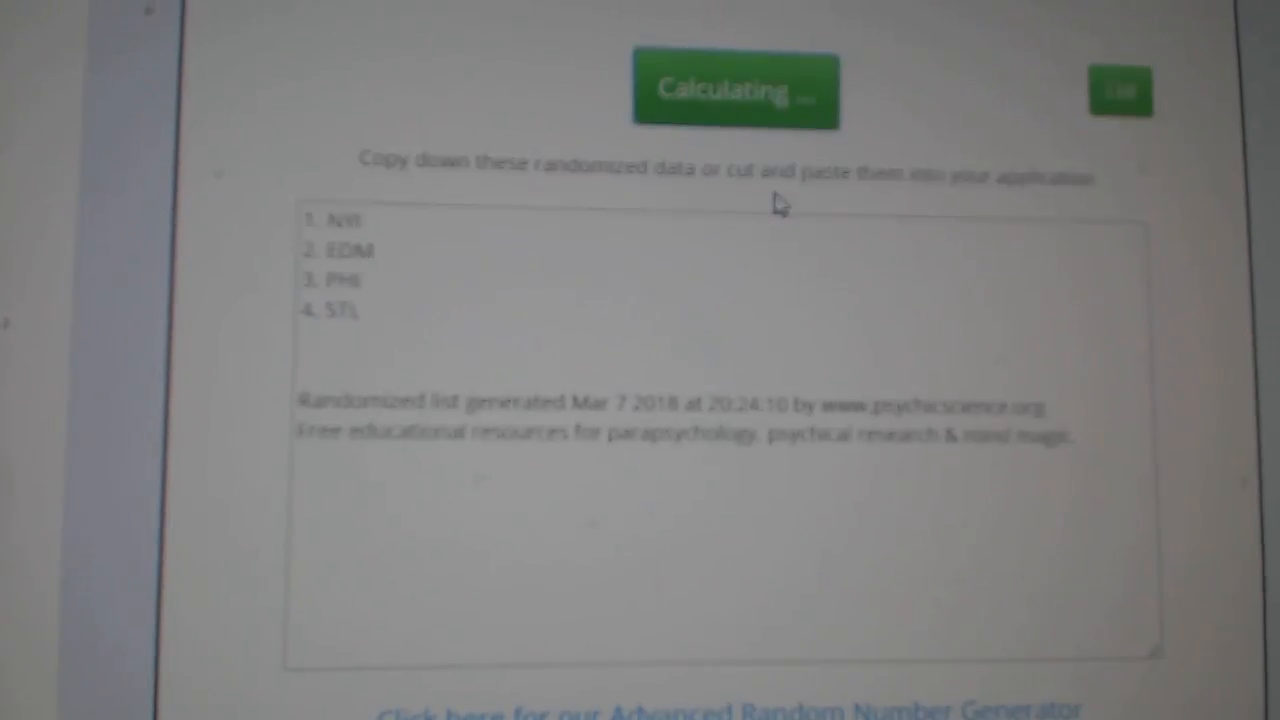
{"action": "left_click", "coordinate": [736, 90]}
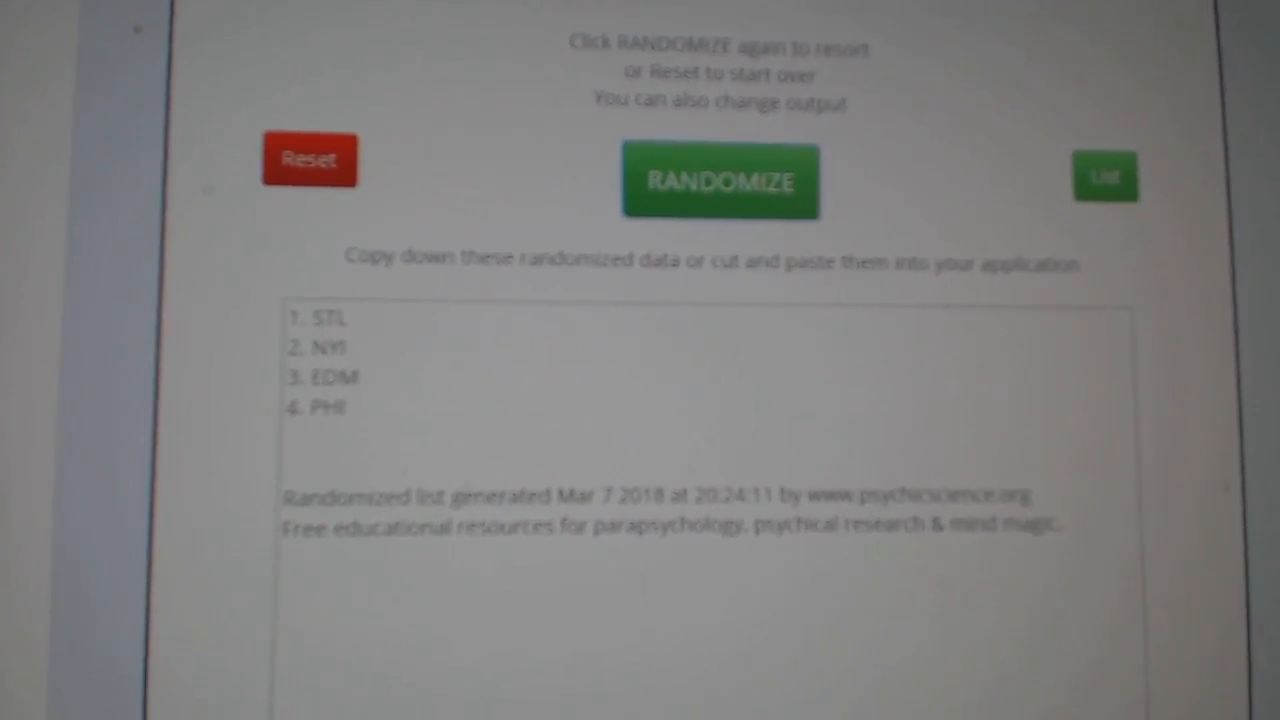
{"action": "left_click", "coordinate": [720, 180]}
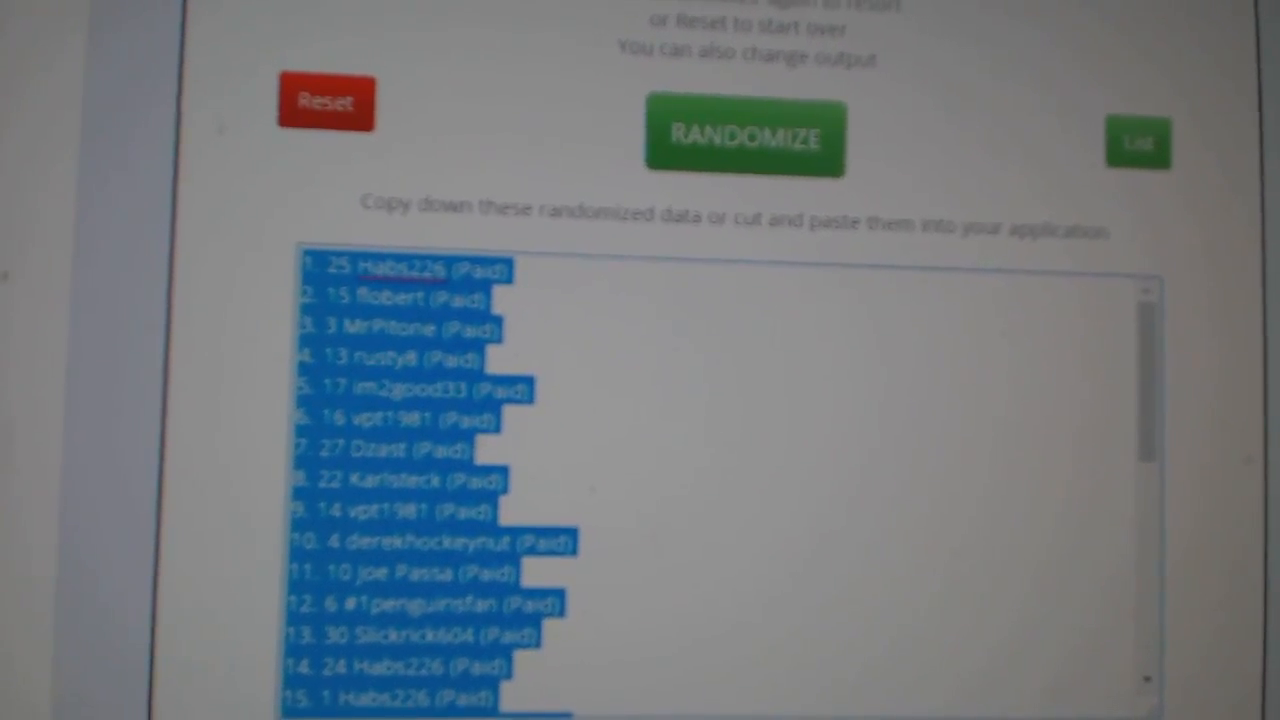
{"action": "left_click", "coordinate": [720, 140]}
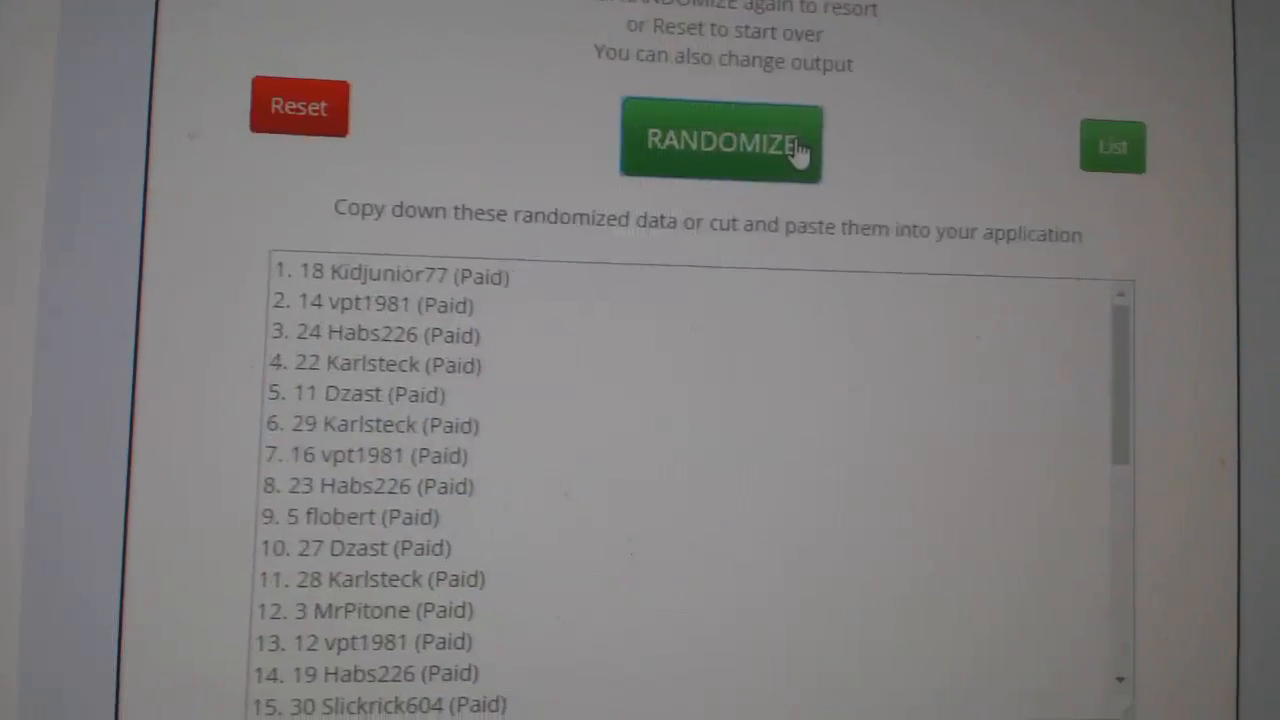
{"action": "left_click", "coordinate": [720, 140]}
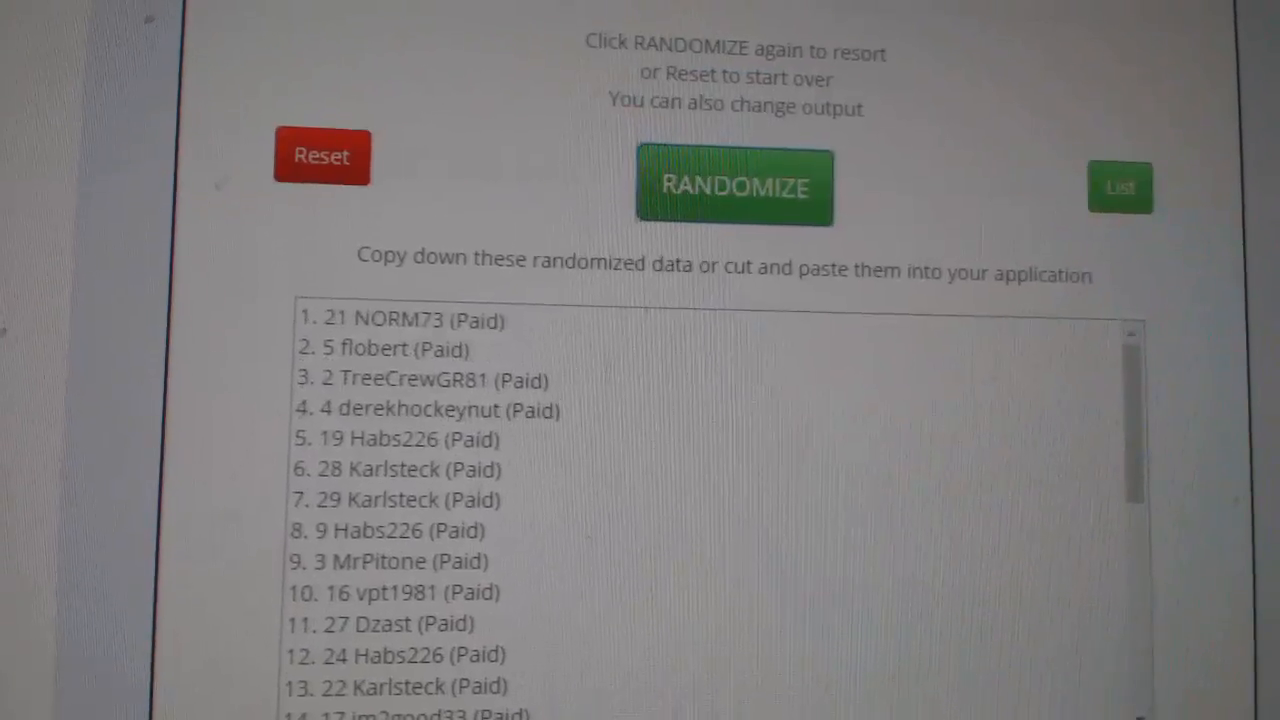